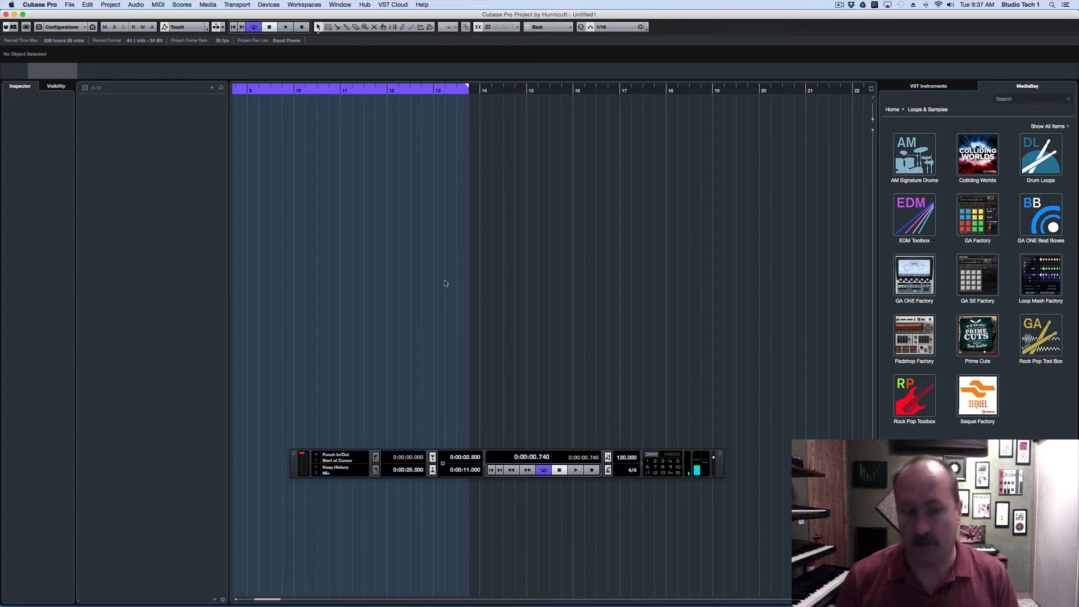
mouse_move(141, 124)
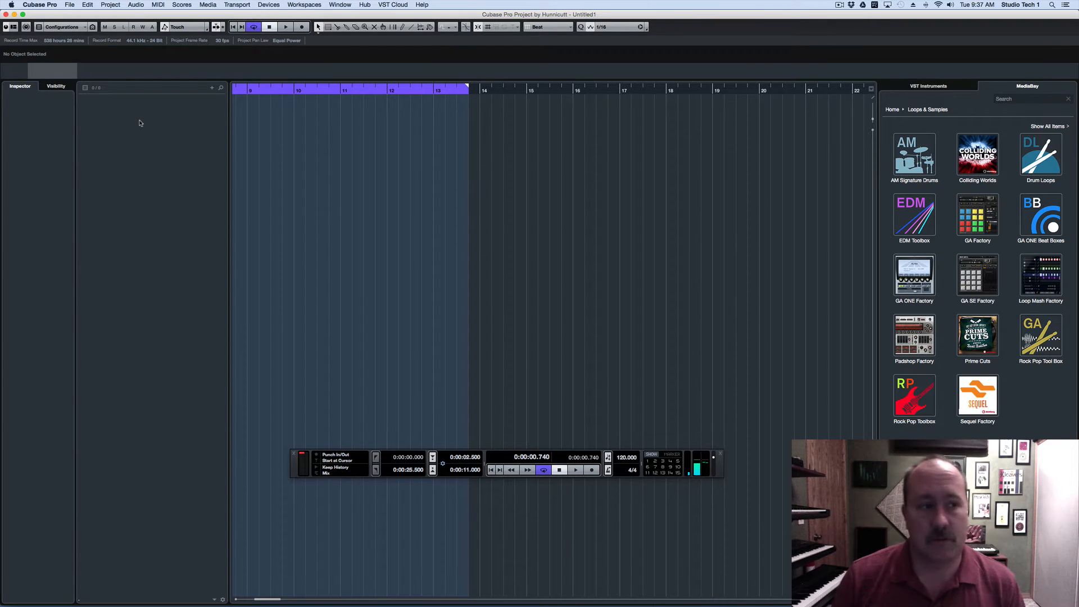
- Abandon adding an instrument track, then review and close the Device Setup window
right_click(142, 123)
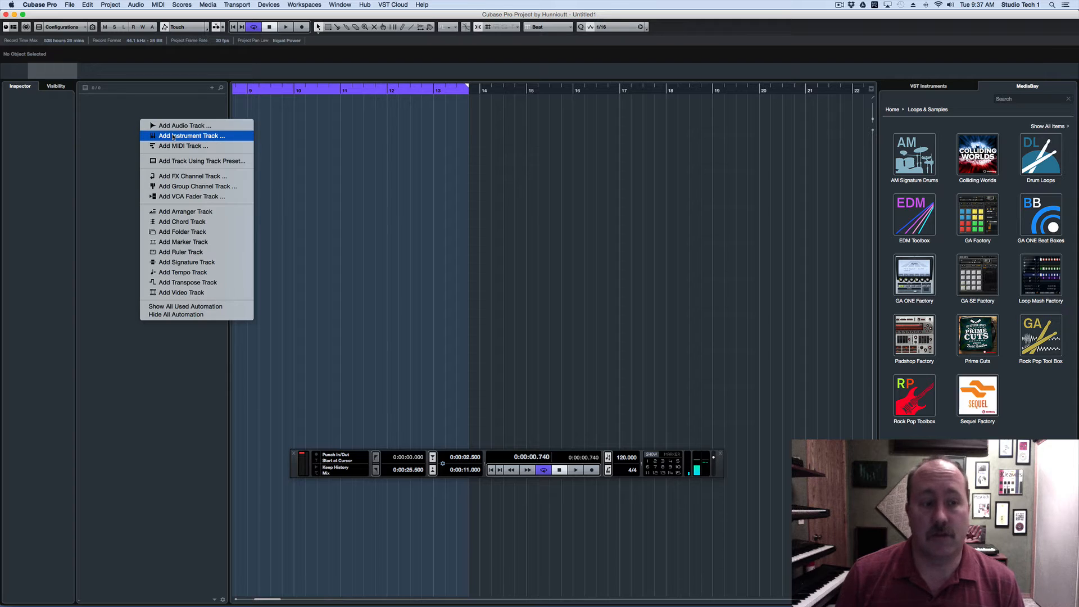
click(191, 136)
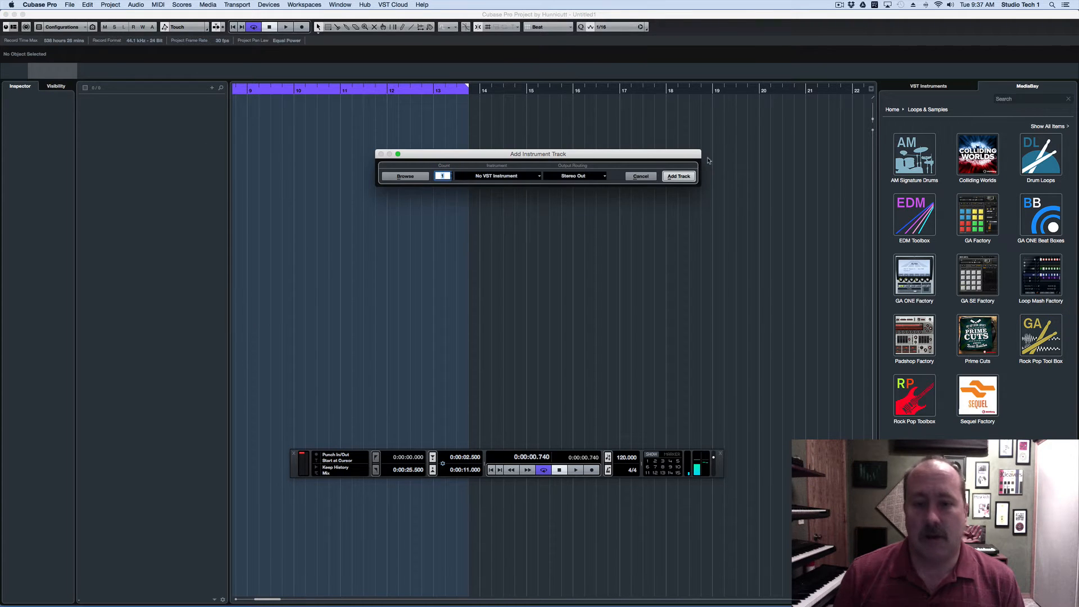
click(639, 175)
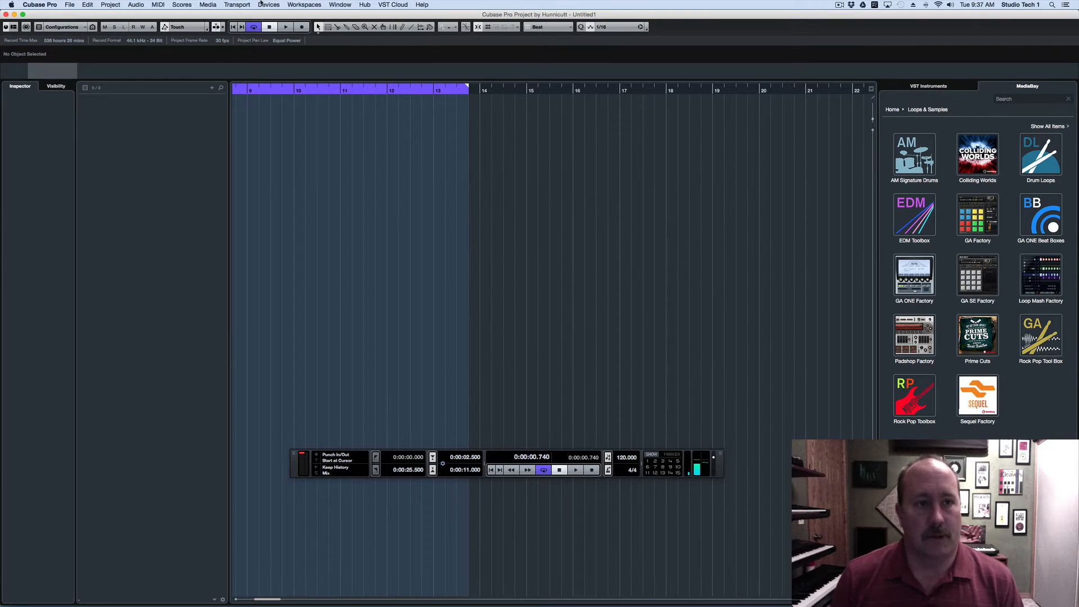
click(268, 5)
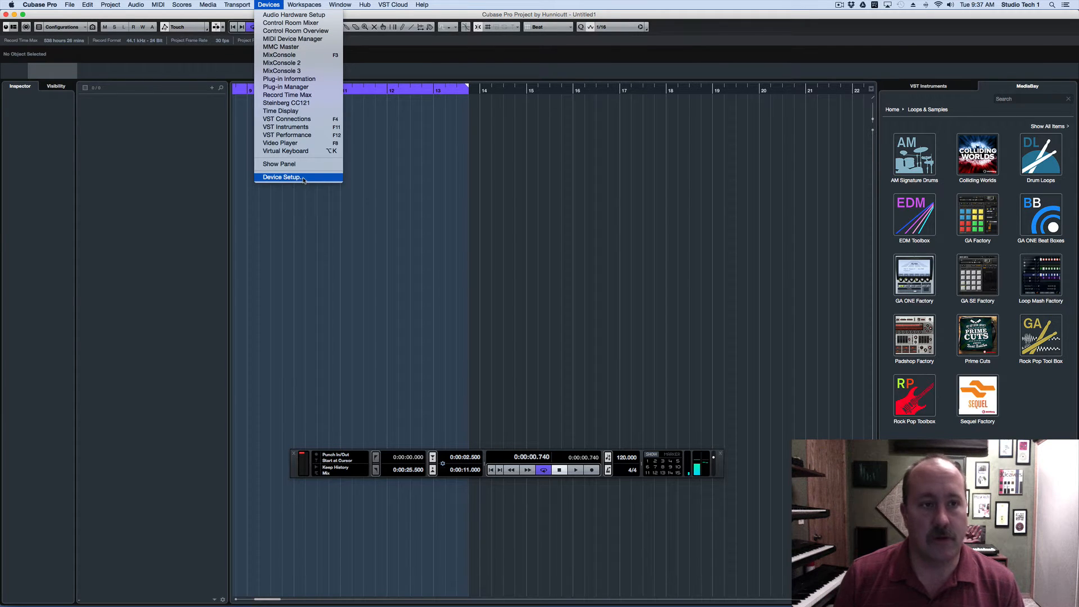
click(281, 177)
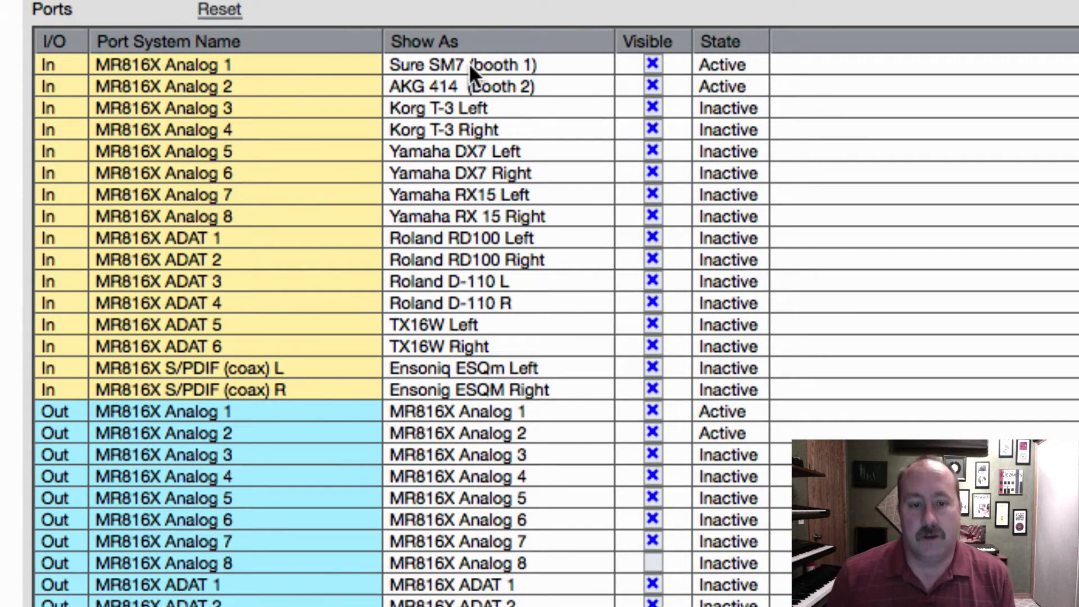
mouse_move(561, 90)
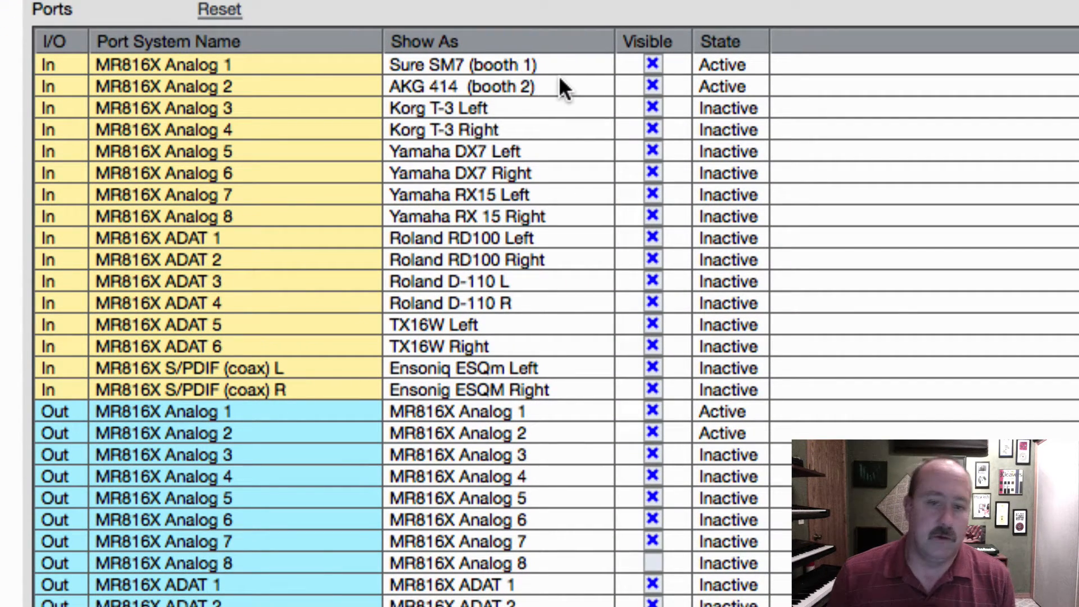
mouse_move(323, 124)
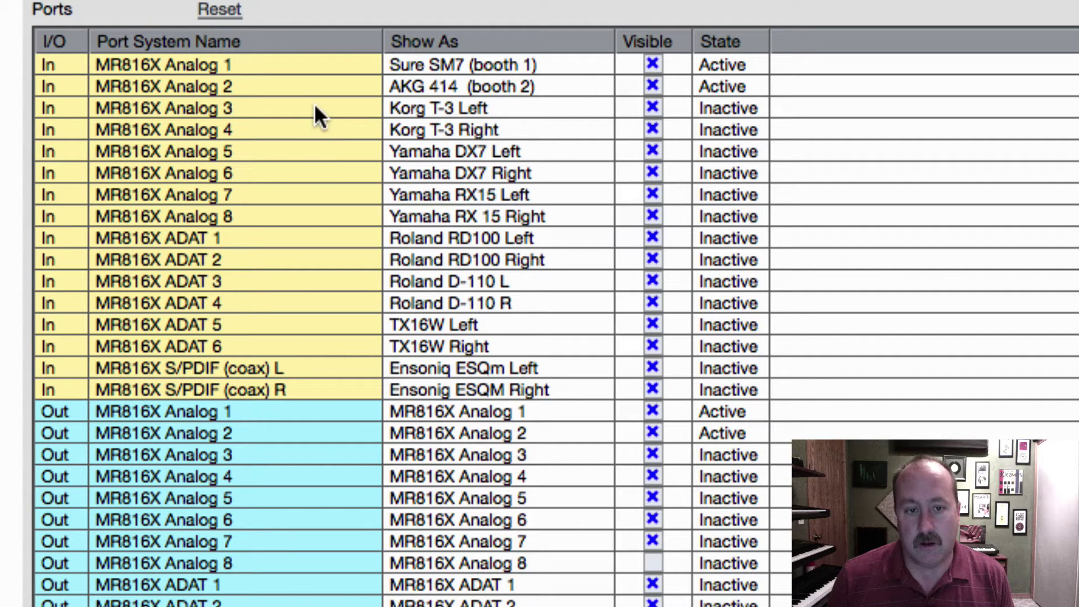
mouse_move(296, 137)
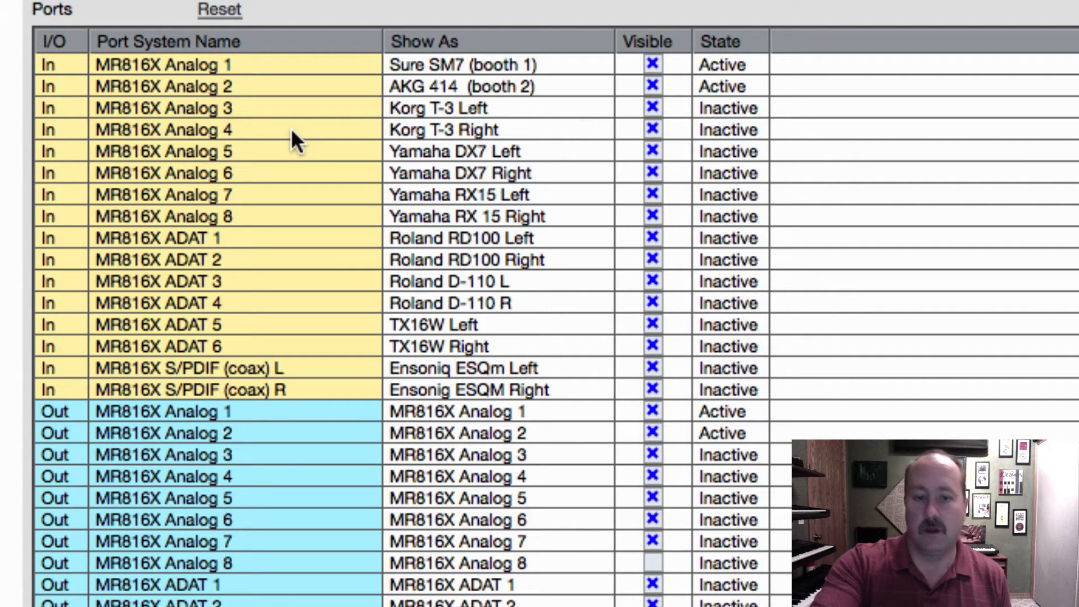
mouse_move(479, 138)
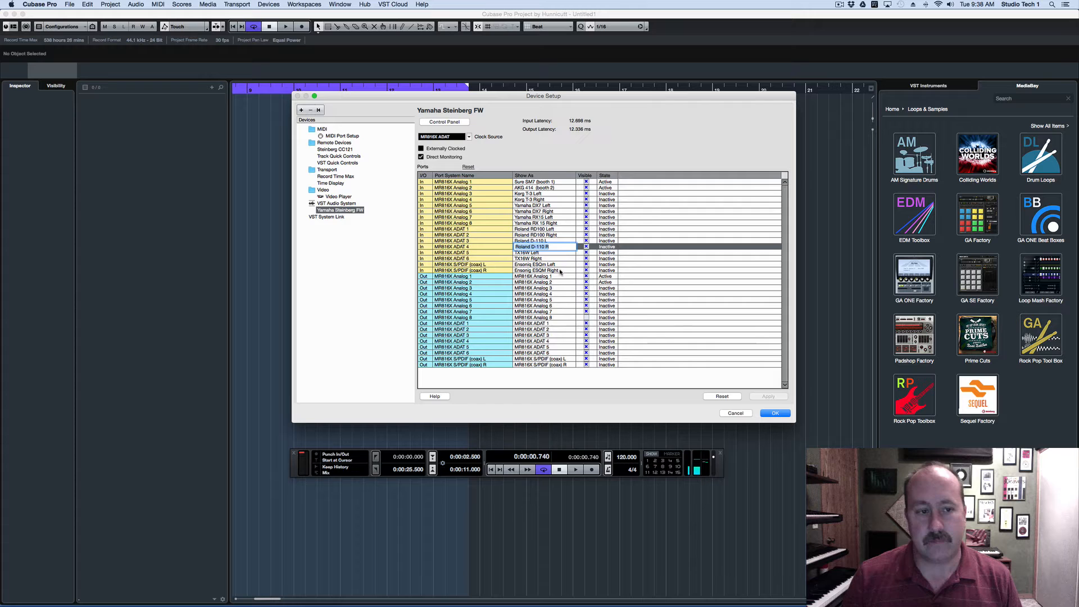
click(774, 412)
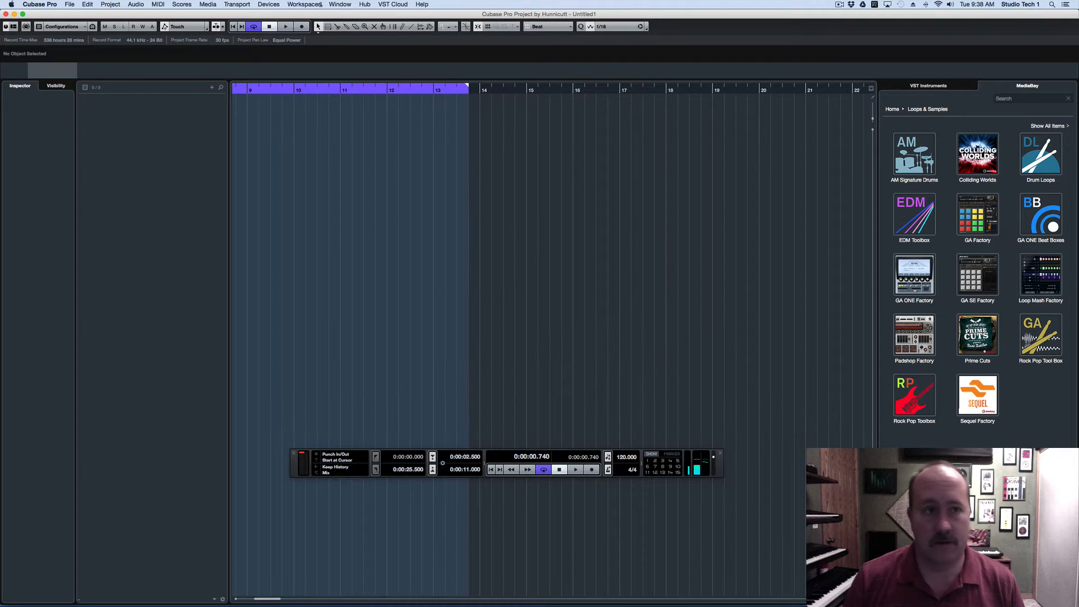
- In VST Connections, show External Instruments and expand the Korg T3 bus to its left/right return ports
click(269, 4)
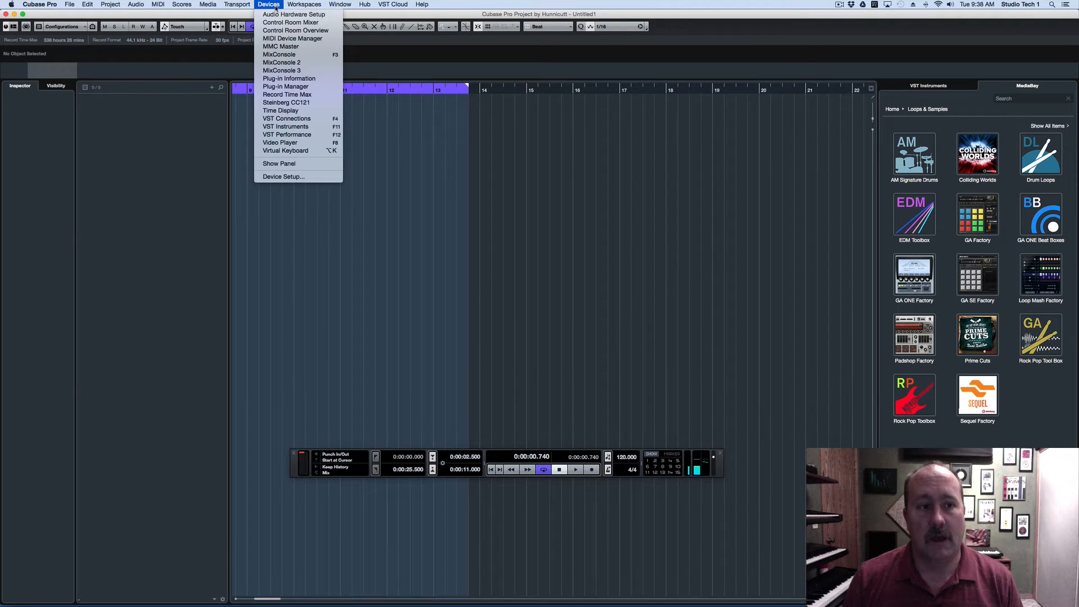
click(287, 118)
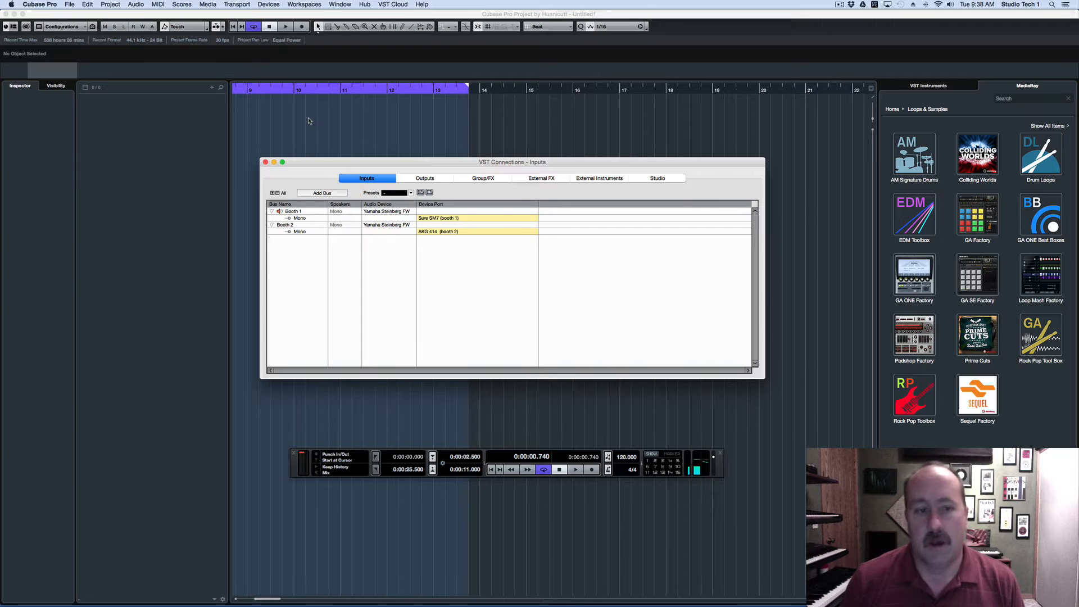
click(598, 178)
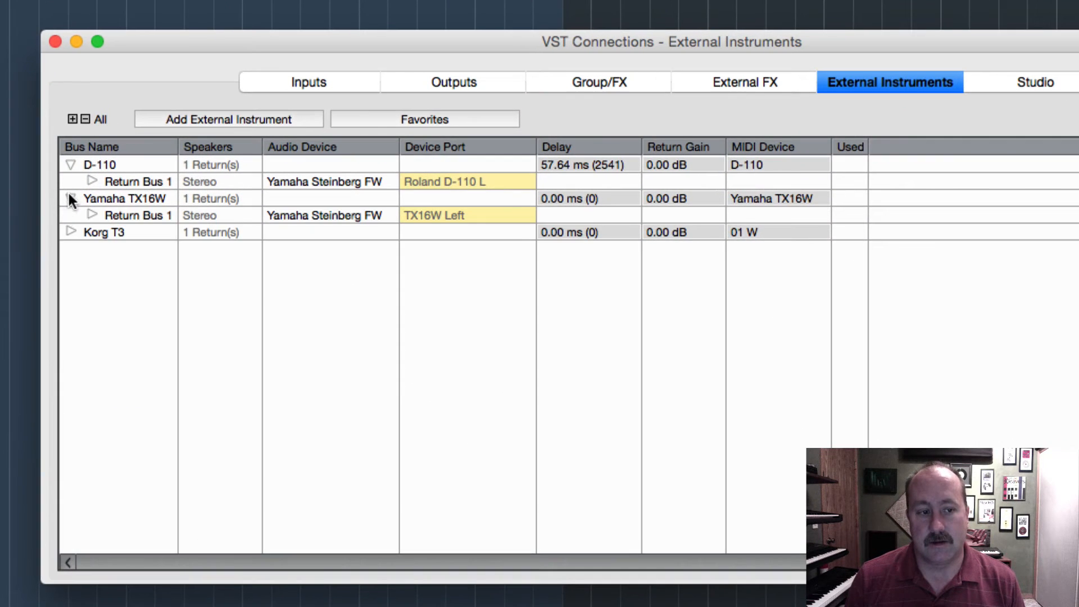
click(69, 232)
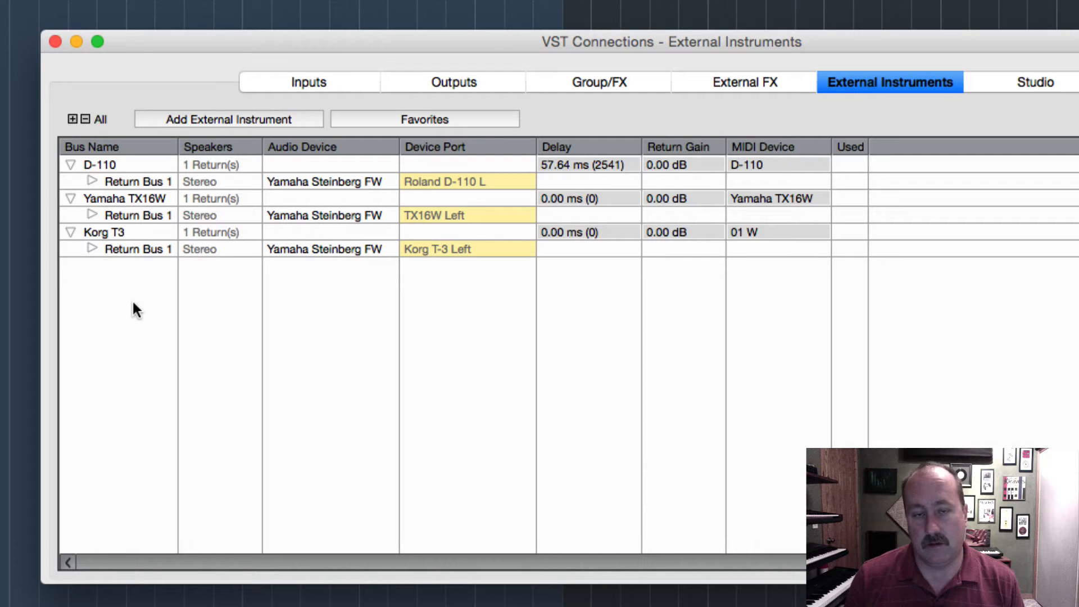
mouse_move(137, 167)
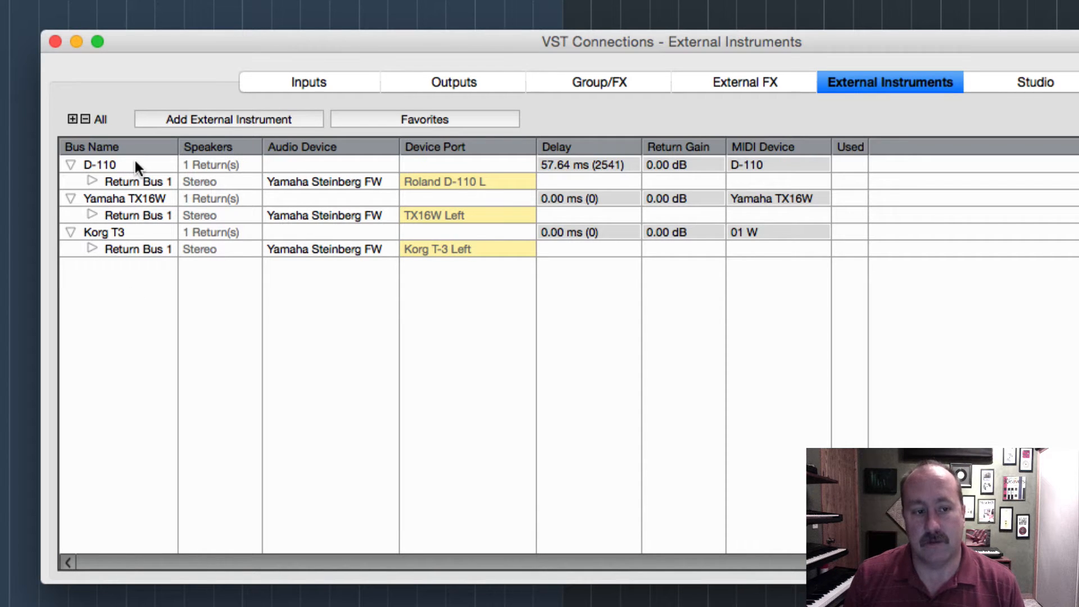
mouse_move(354, 240)
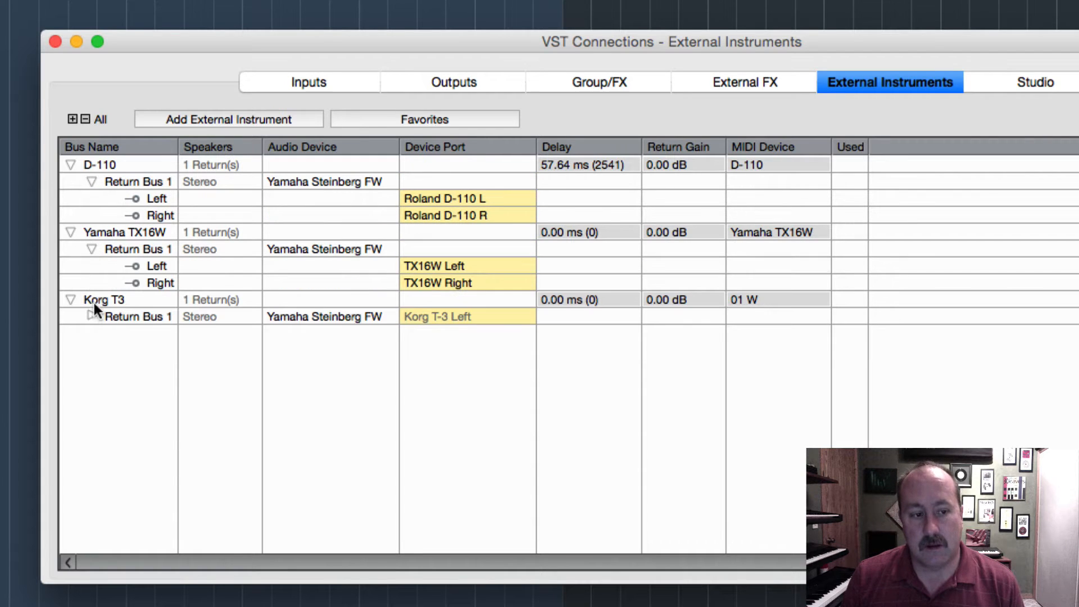
click(90, 316)
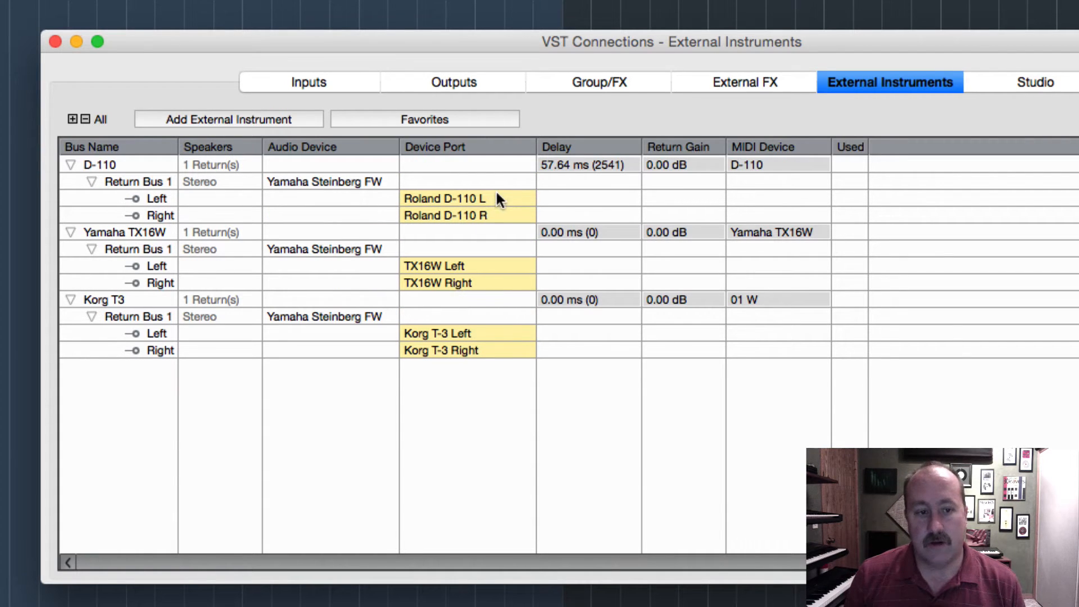
mouse_move(491, 216)
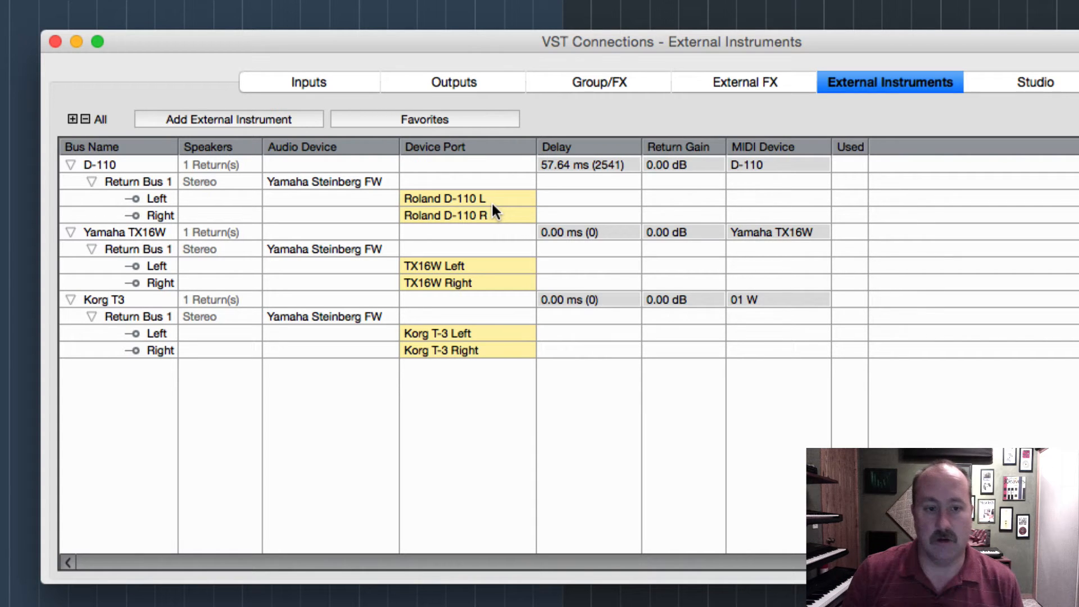
mouse_move(482, 214)
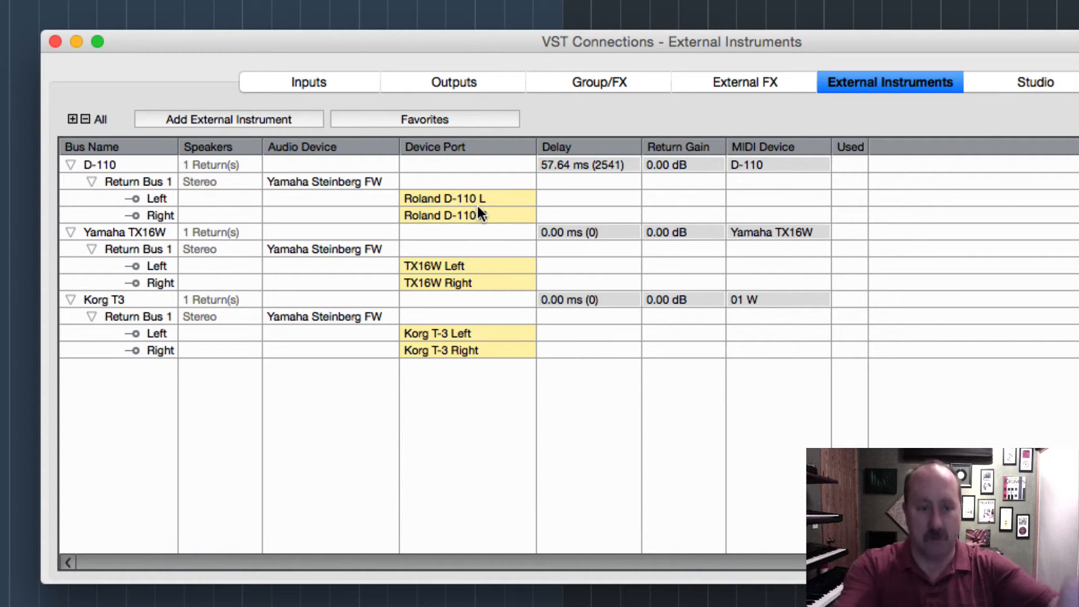
mouse_move(558, 246)
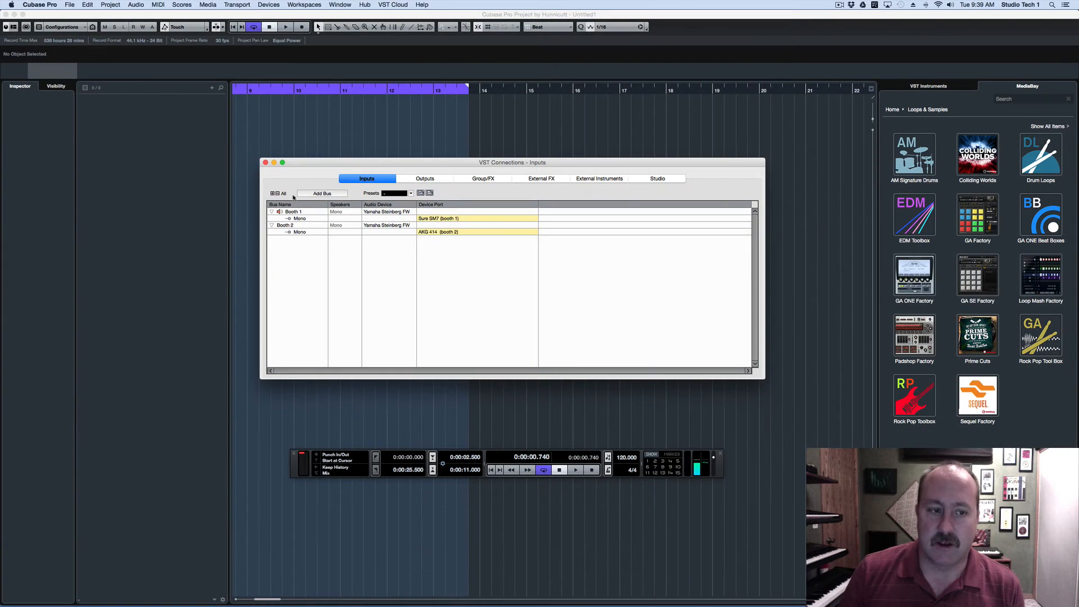
mouse_move(307, 227)
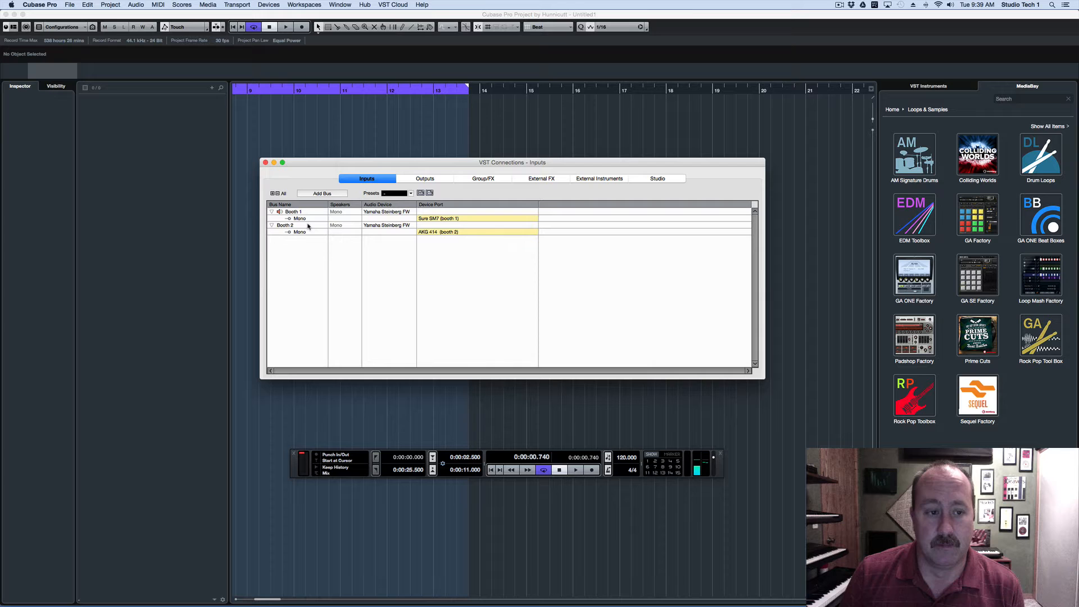
mouse_move(382, 241)
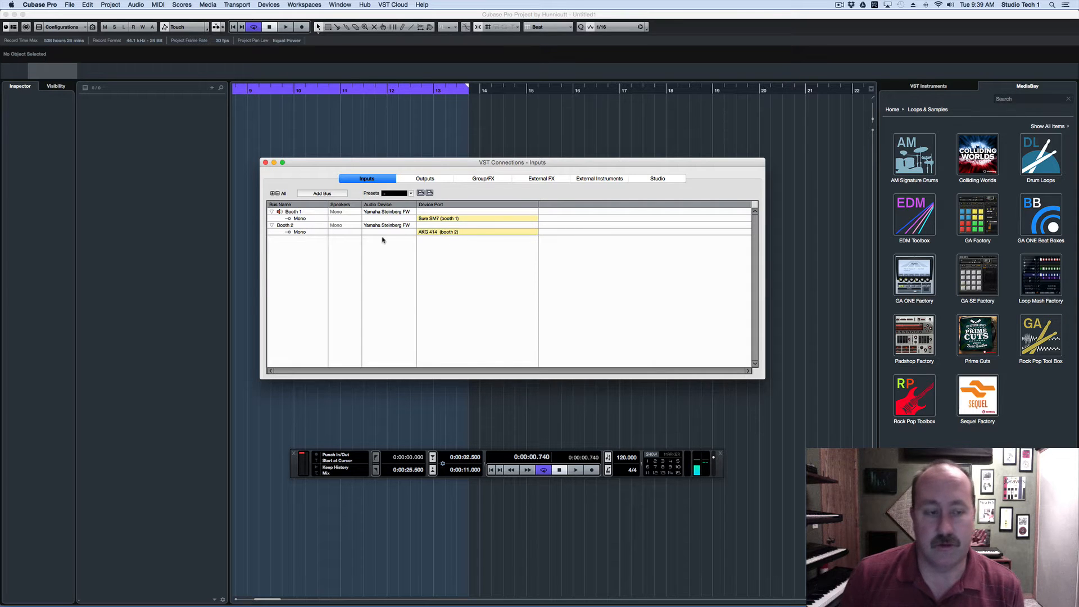
- Add a mono Guest input bus routed to Korg T-3 Right, then close VST Connections
click(323, 193)
text(Guest)
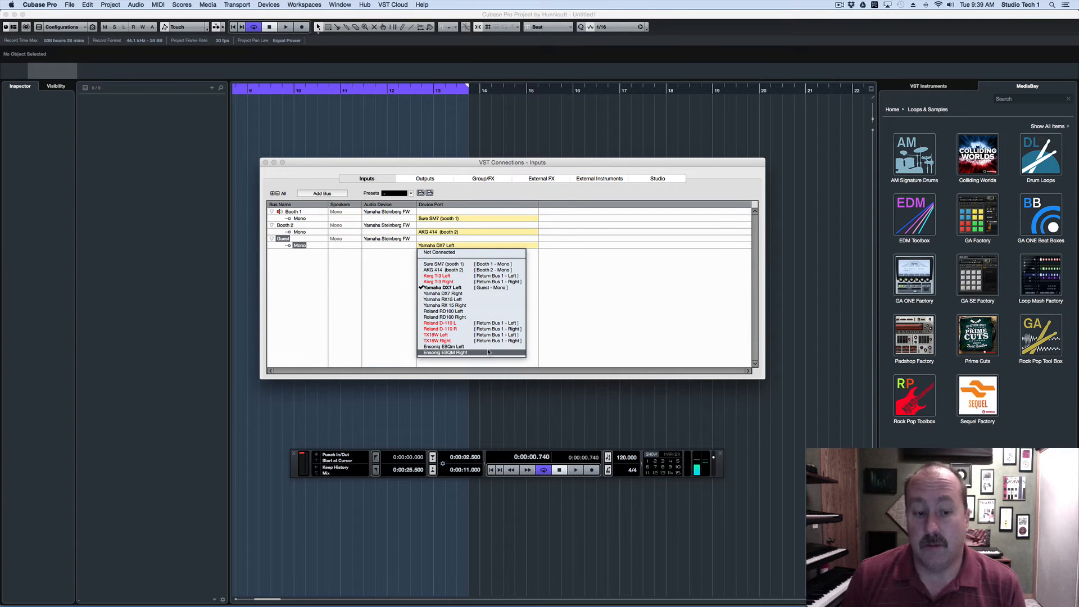
mouse_move(442, 293)
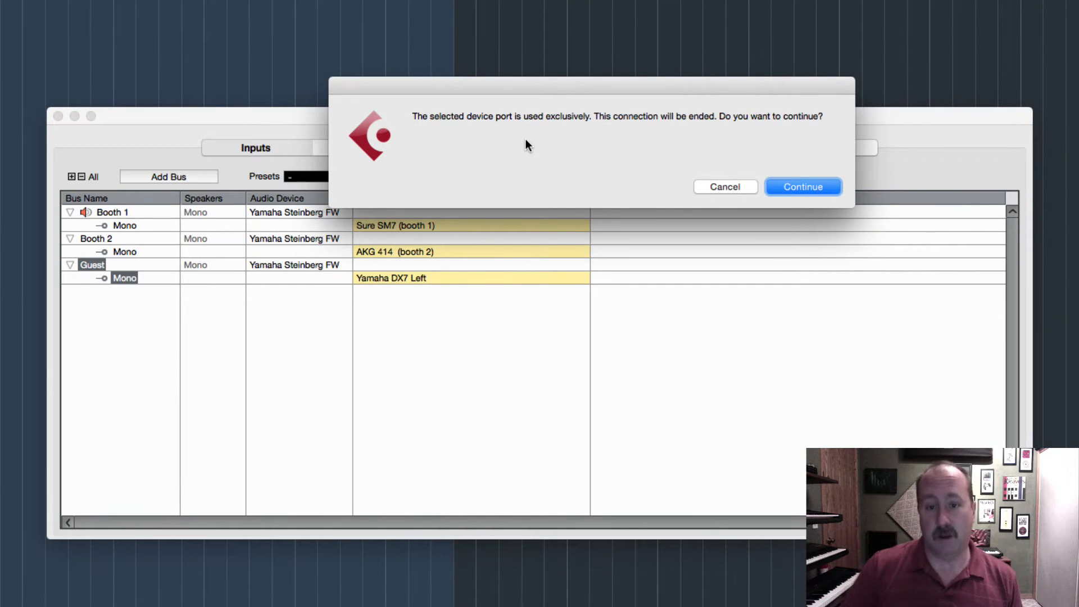
click(803, 186)
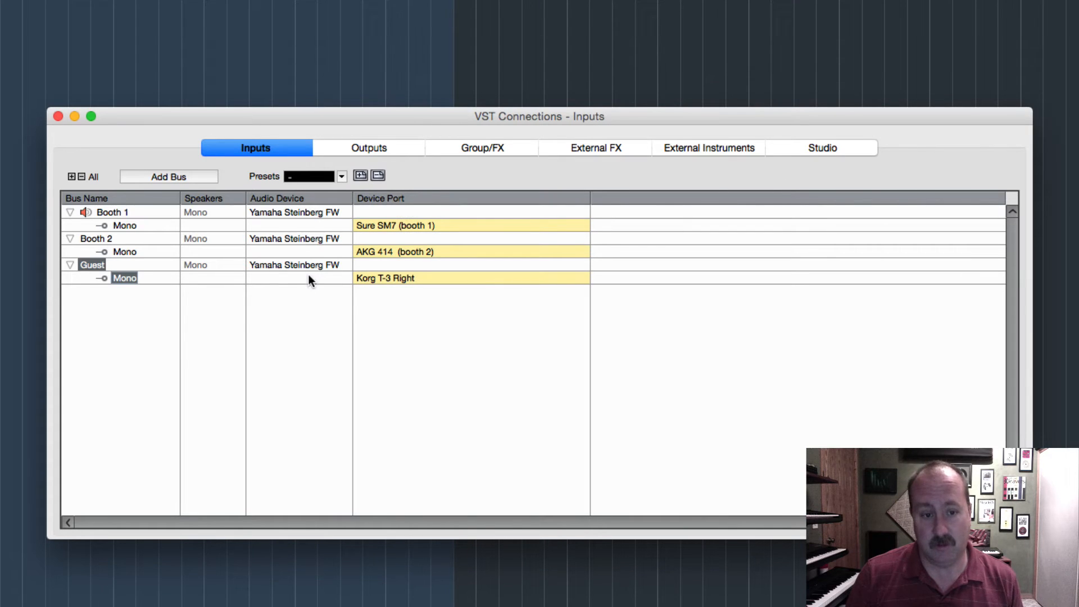
mouse_move(499, 310)
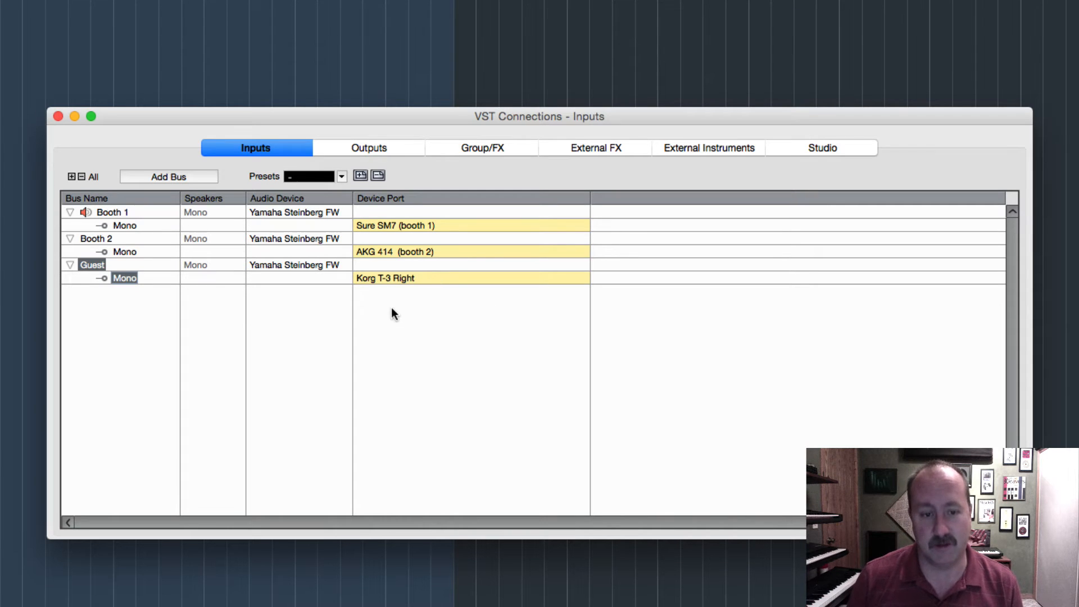
click(471, 278)
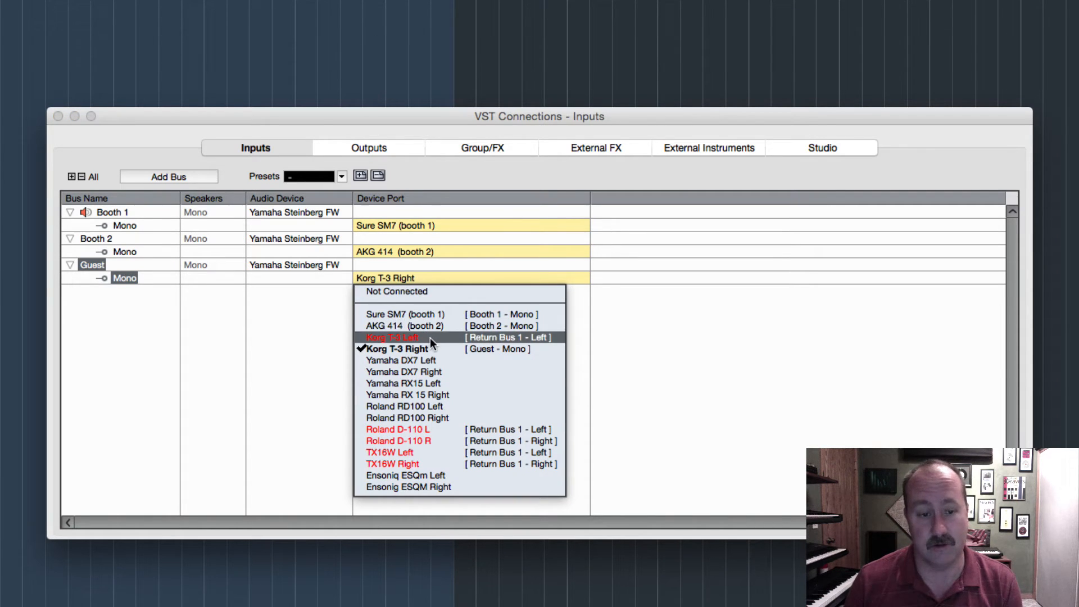
click(396, 348)
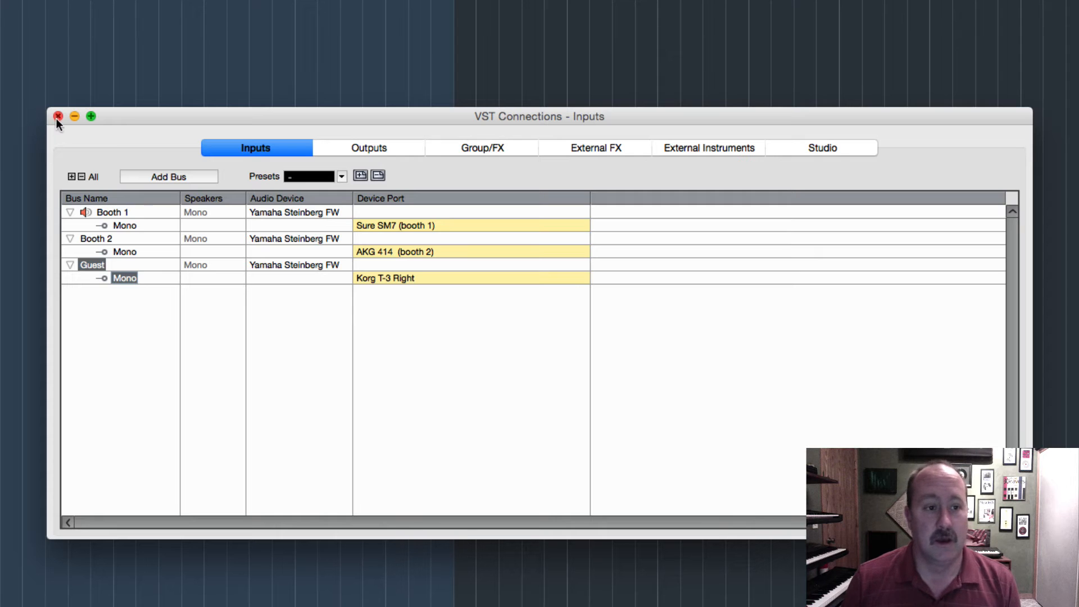
click(59, 116)
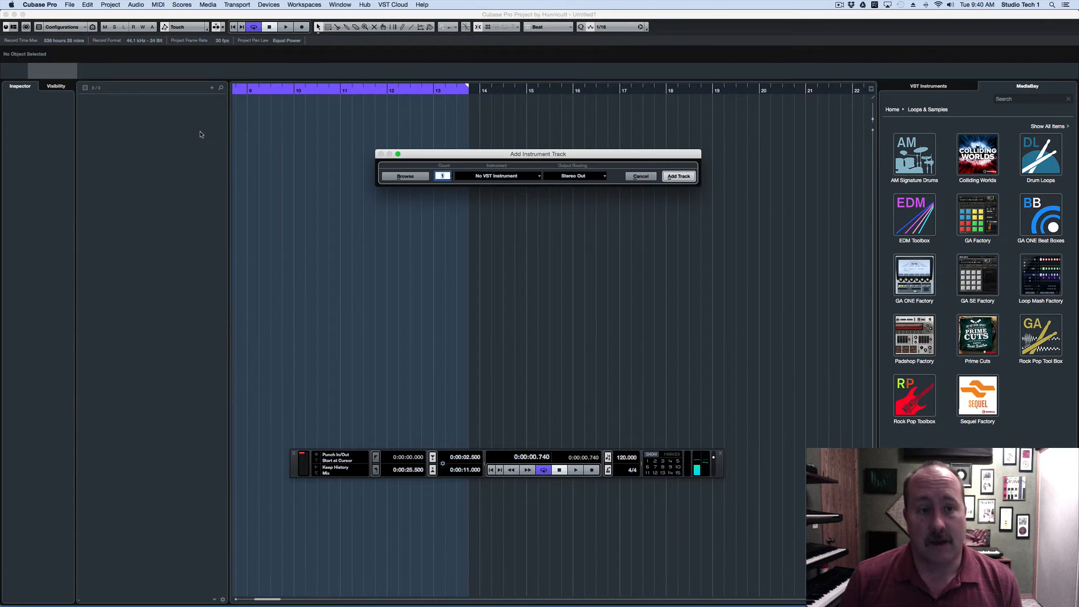
- Add an instrument track using the Roland D110 from External Plug-ins, creating D-110 01
click(499, 175)
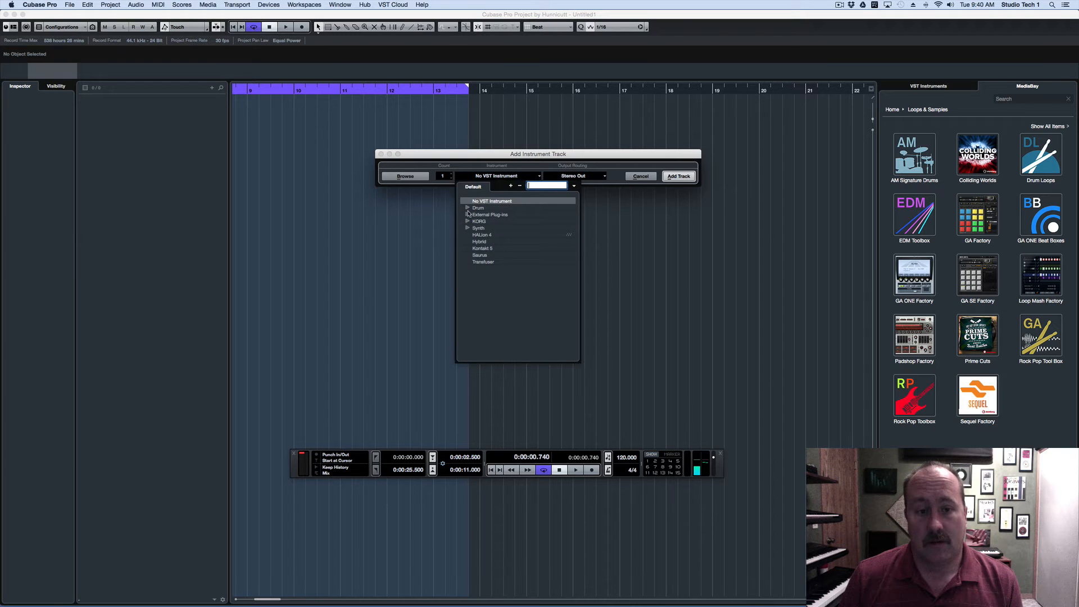
click(468, 213)
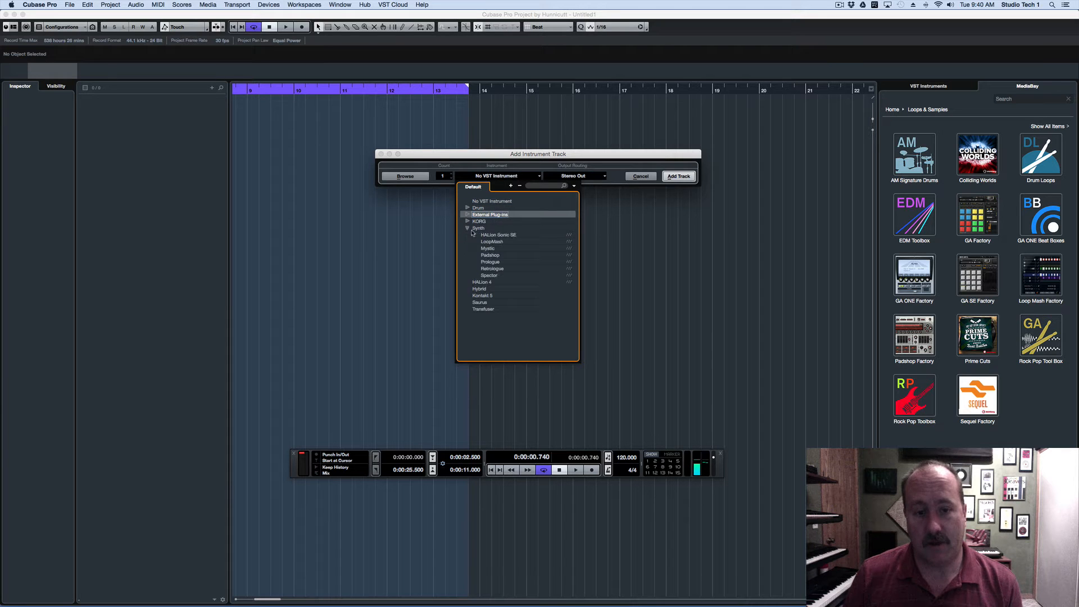
click(468, 228)
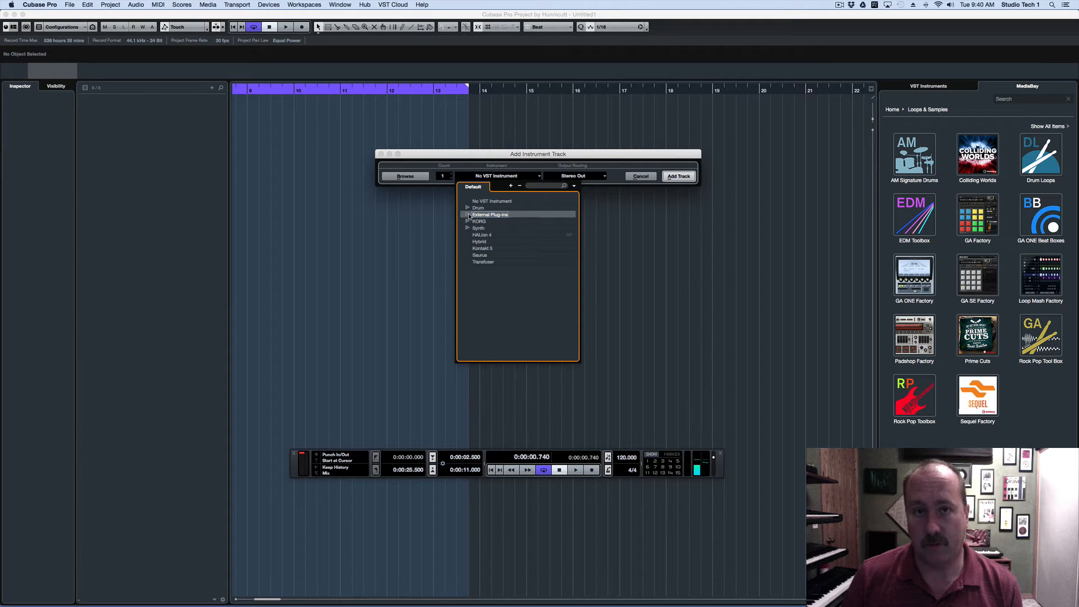
click(469, 214)
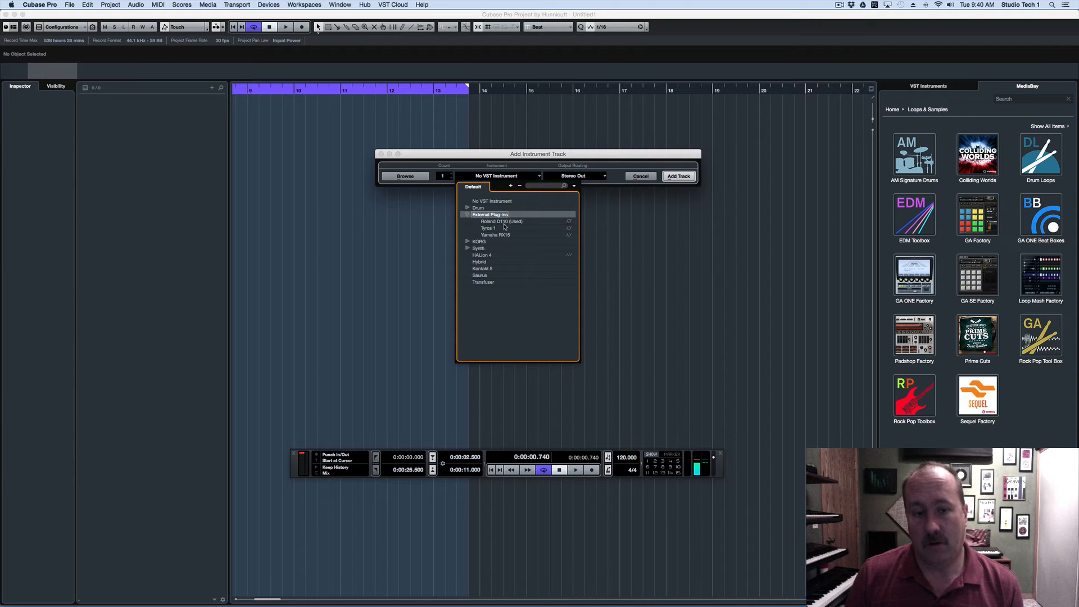
mouse_move(508, 227)
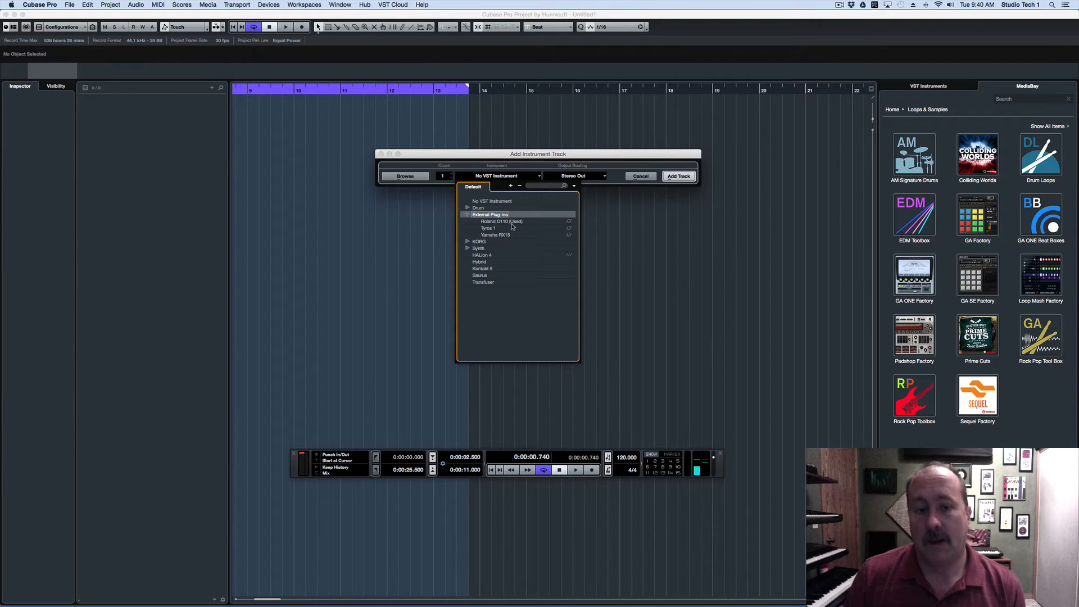
click(496, 222)
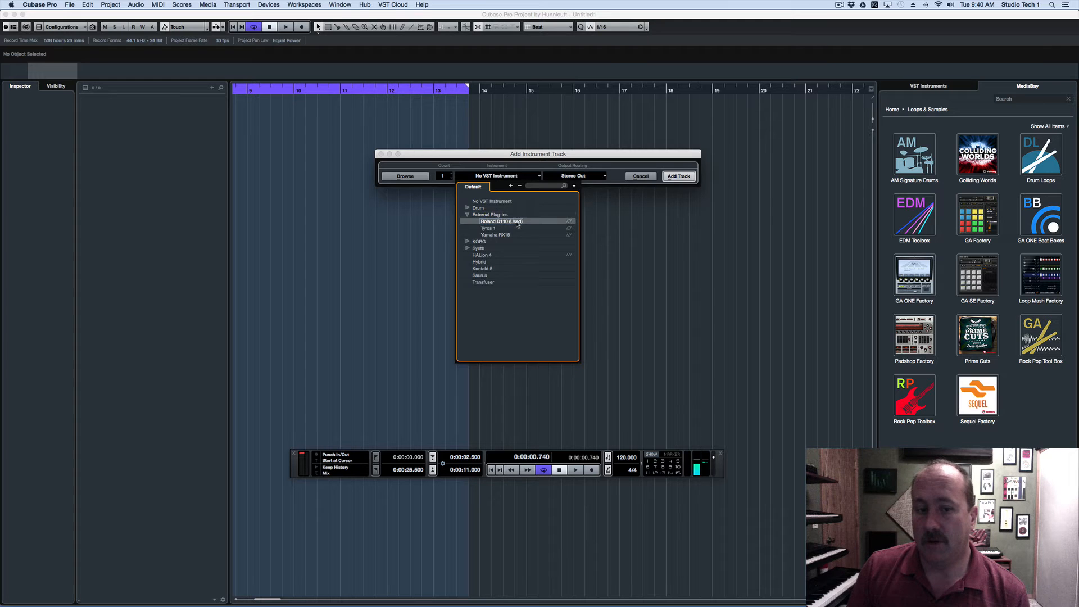
click(678, 177)
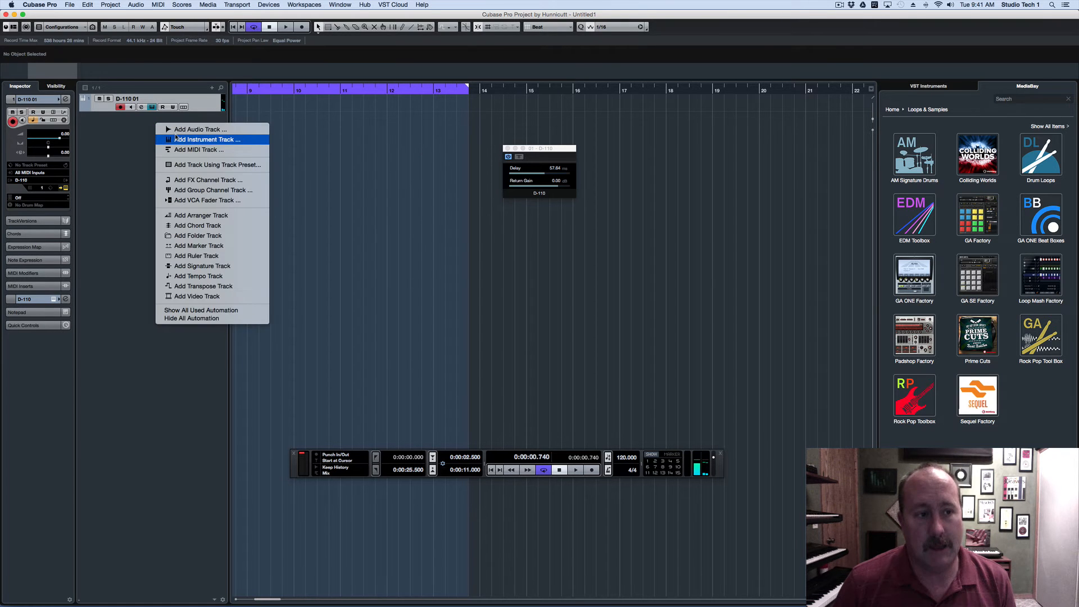
click(207, 139)
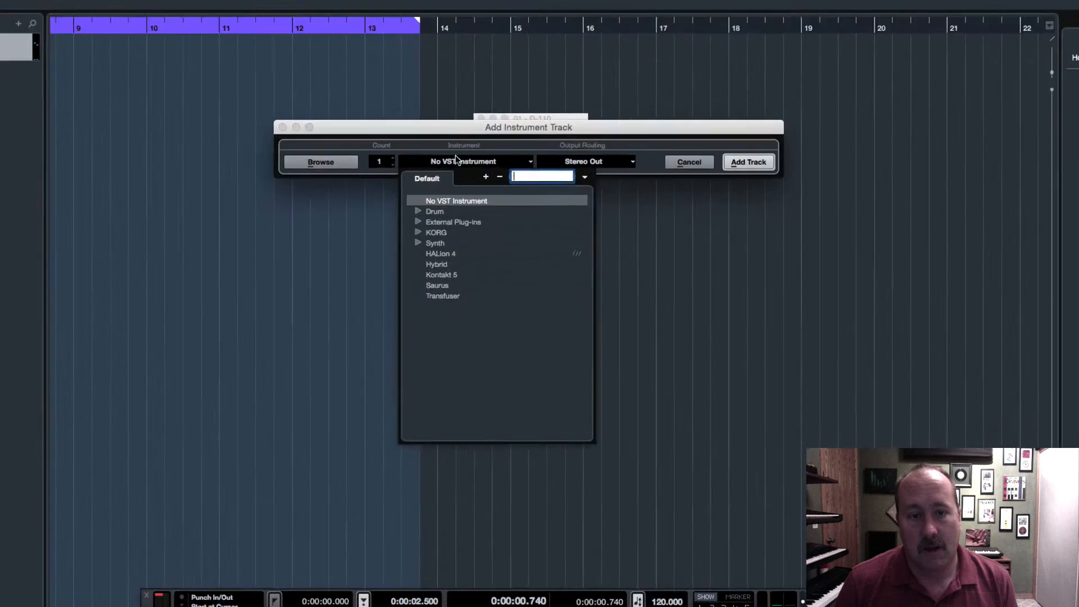
click(418, 221)
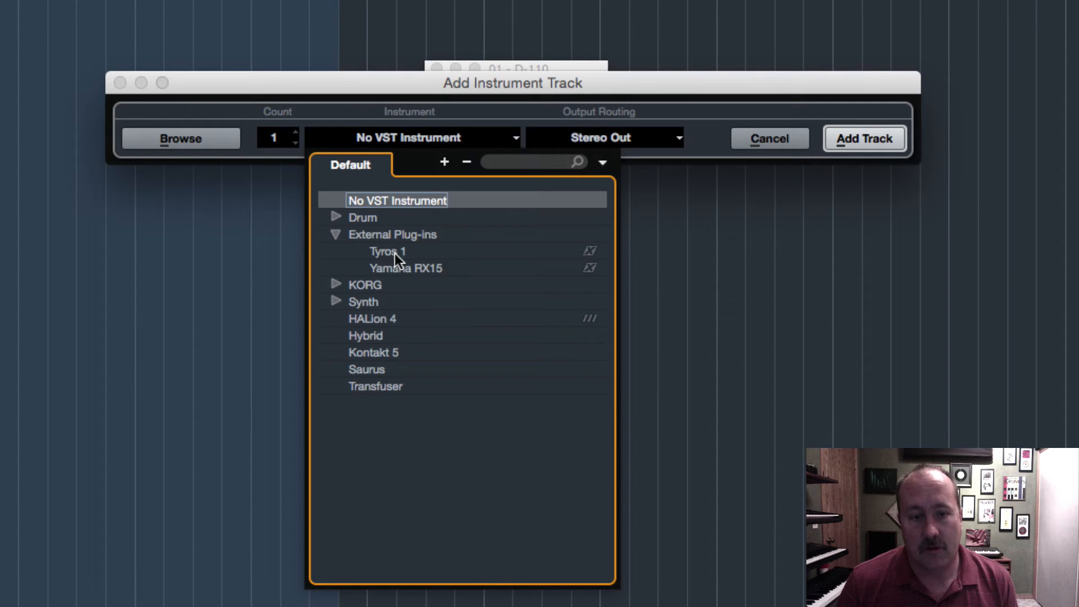
mouse_move(453, 265)
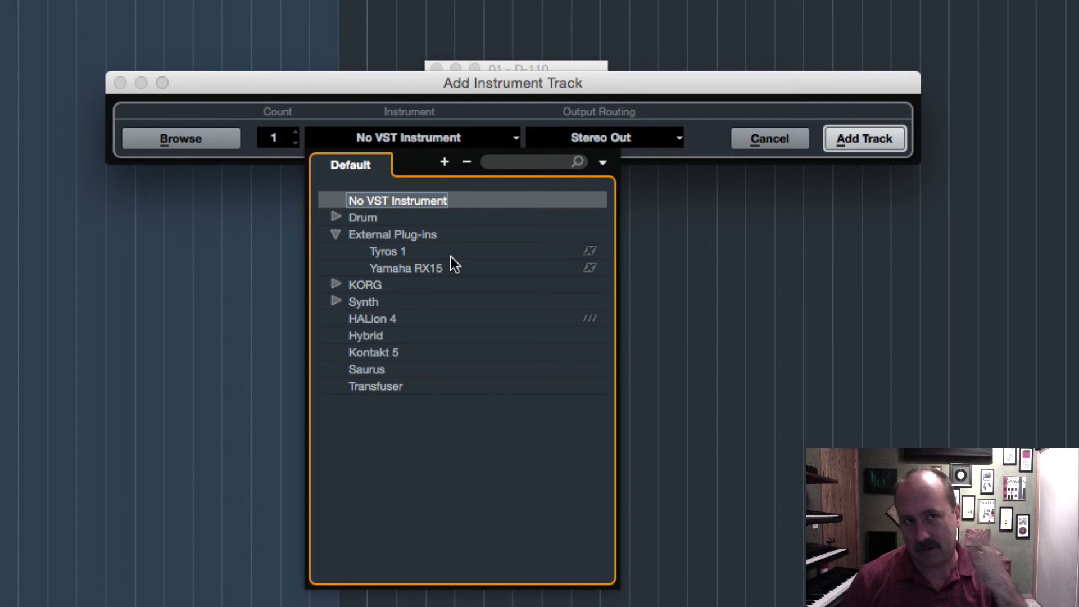
mouse_move(706, 268)
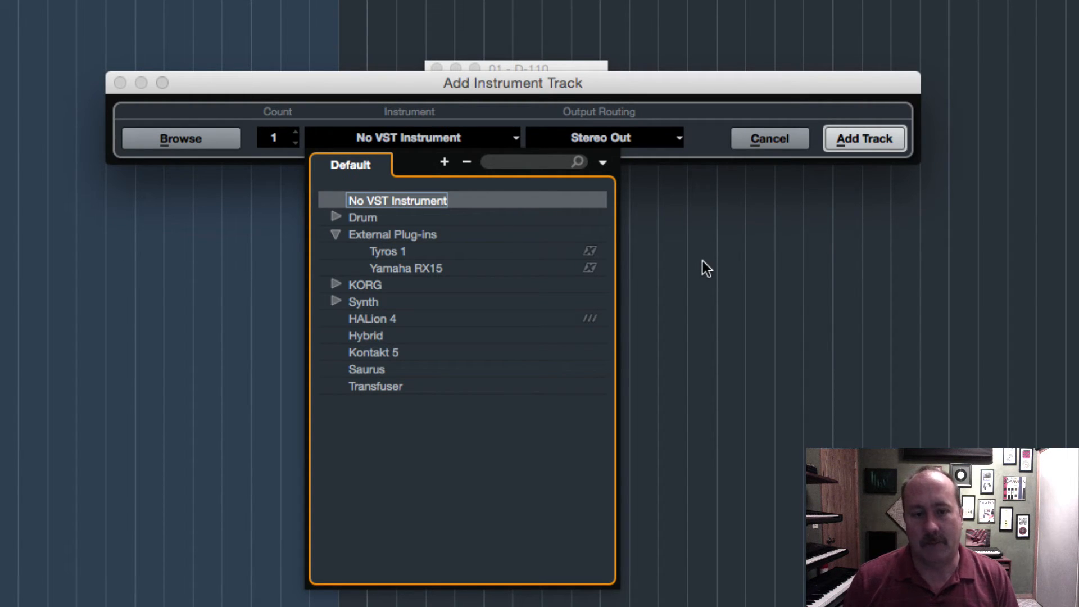
mouse_move(701, 276)
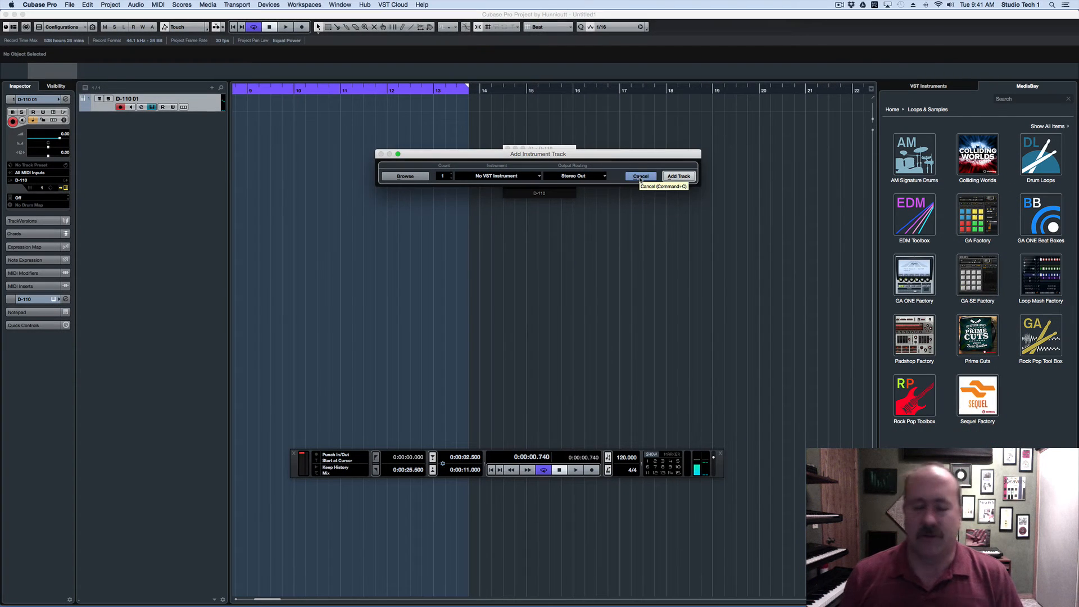
click(640, 175)
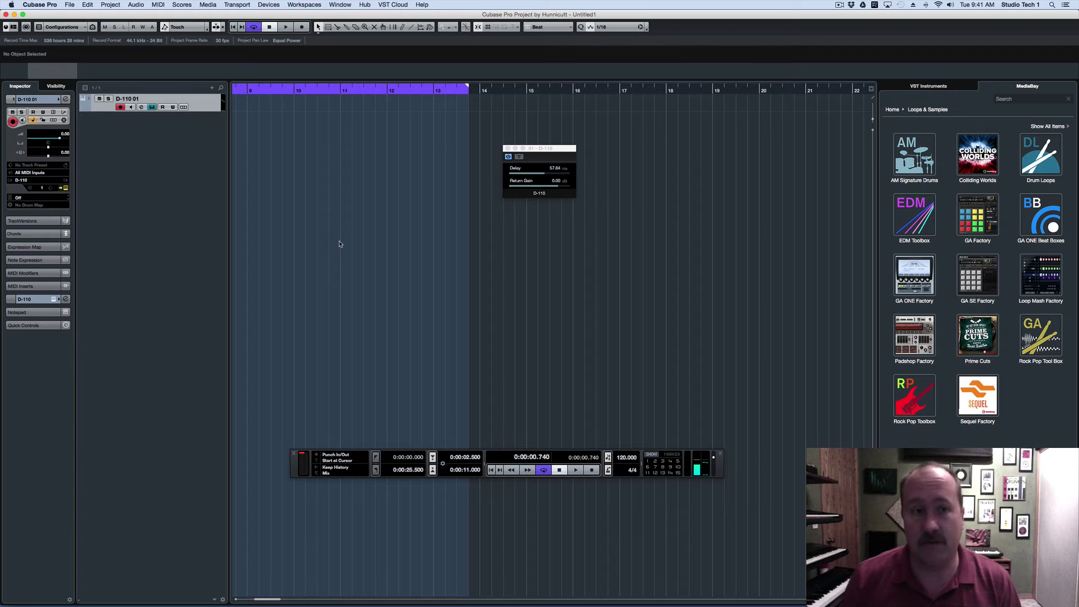
- Show the MIDI Port Setup page of Device Setup, listing the CC121 and USB Uno ports
click(269, 5)
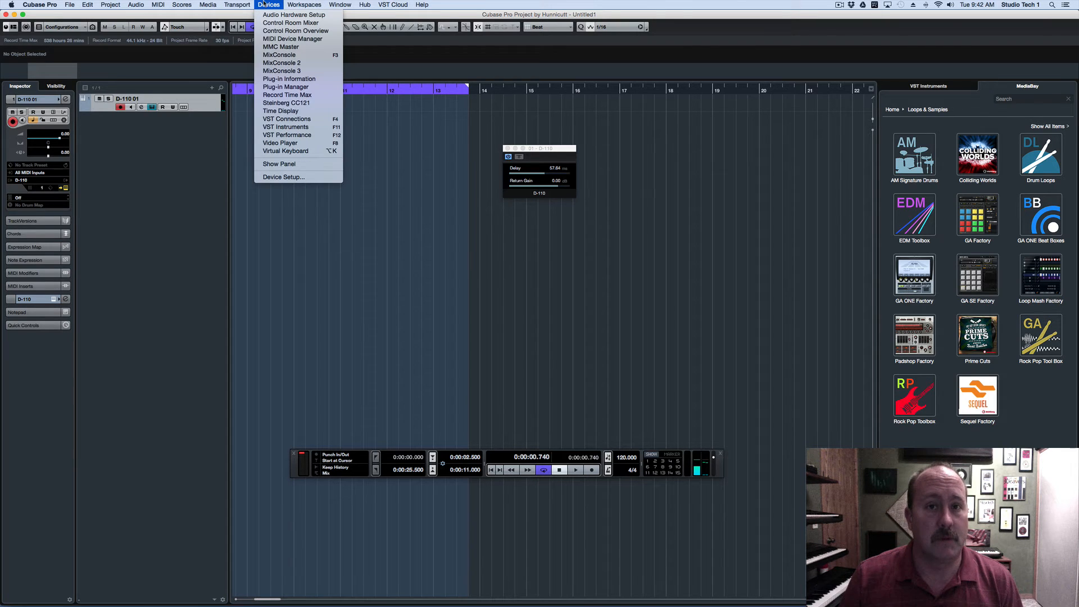
mouse_move(283, 177)
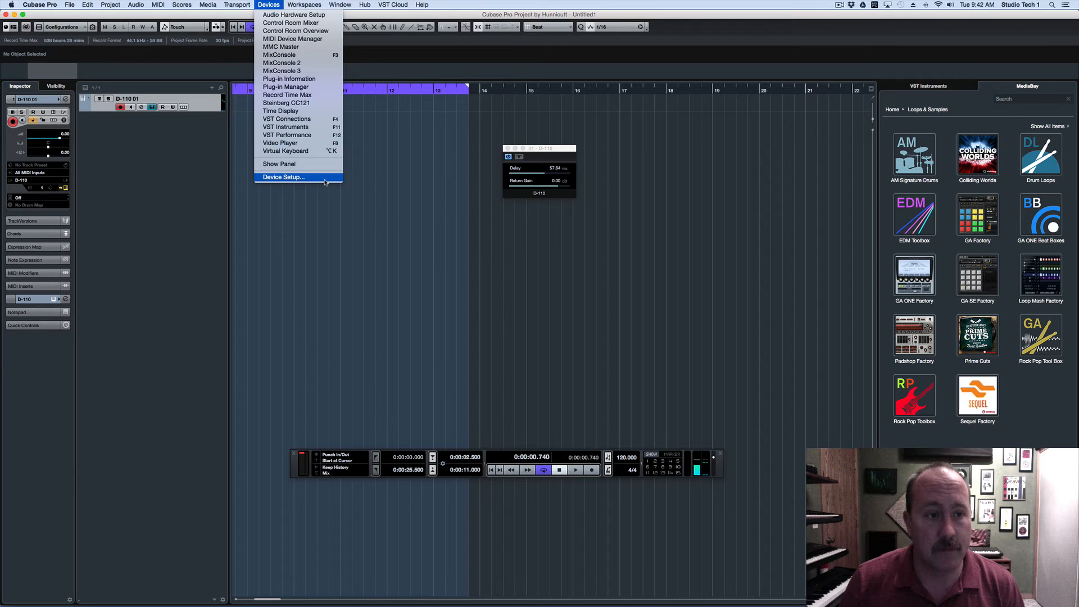
click(282, 177)
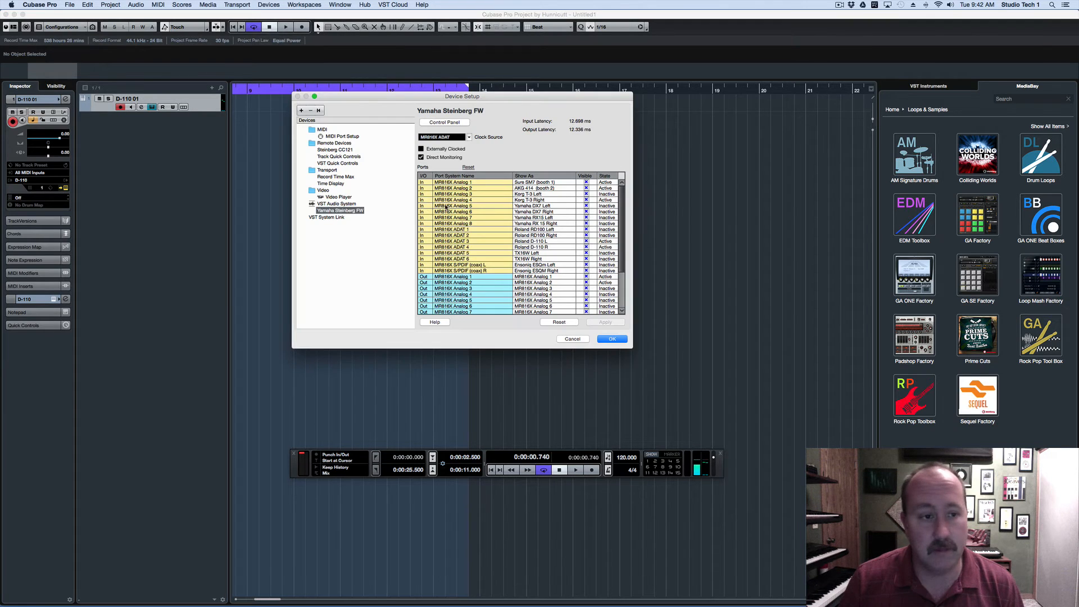
click(339, 137)
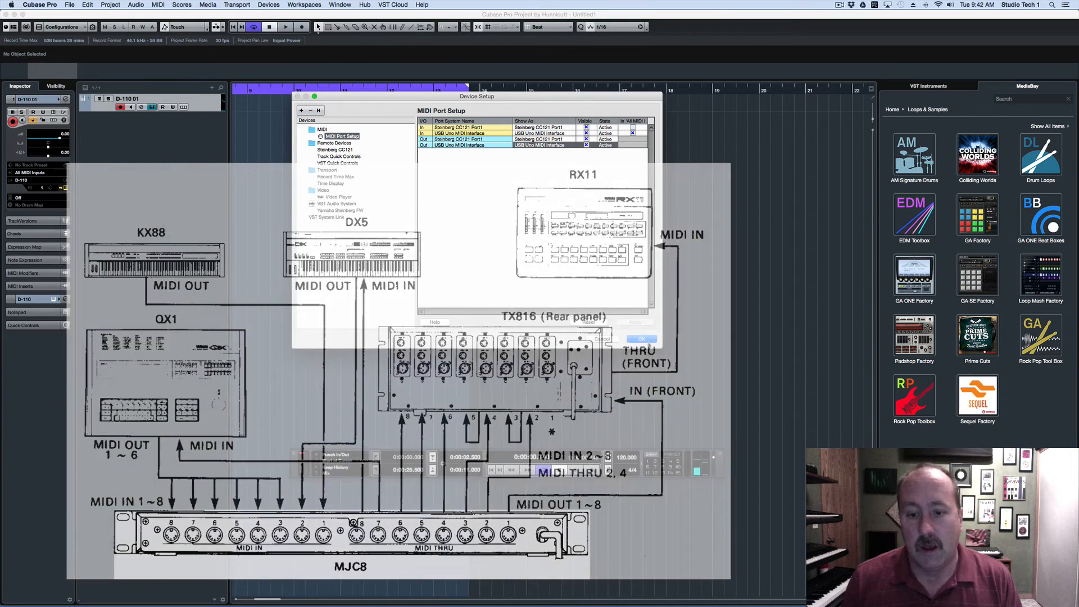
- Close Device Setup, returning to the project with the D-110 01 track
click(640, 339)
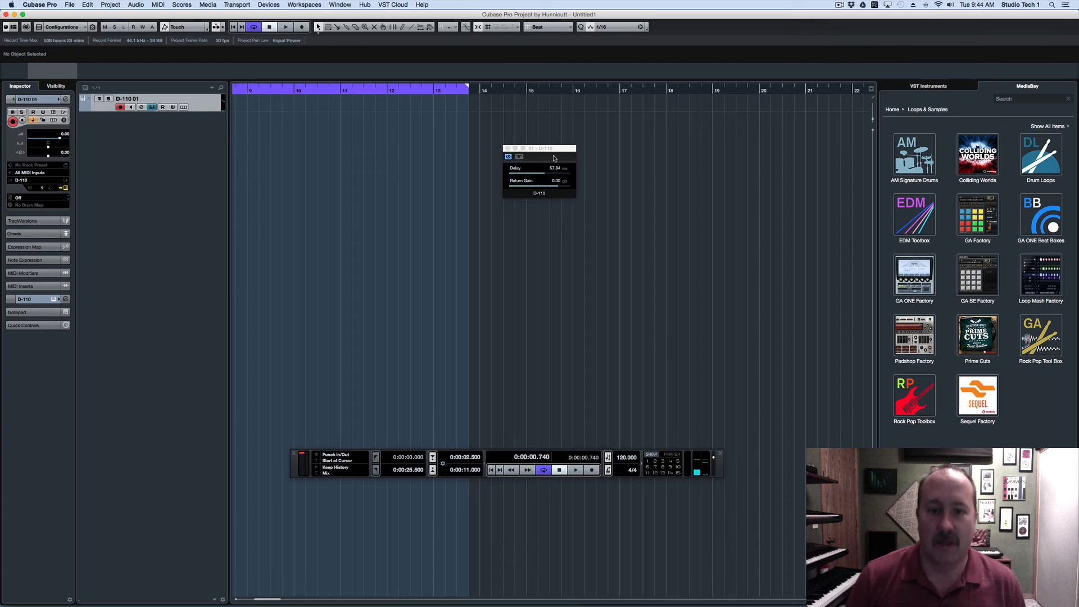
- Choose the D-110 01 track's MIDI channel in the Inspector, leaving it at channel 1
click(38, 180)
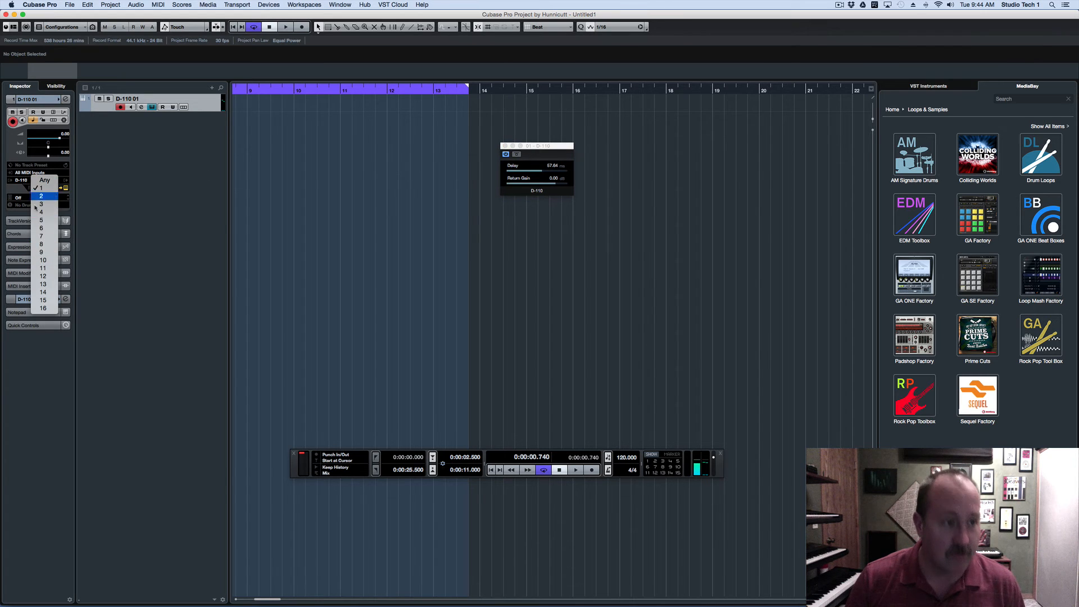
click(38, 188)
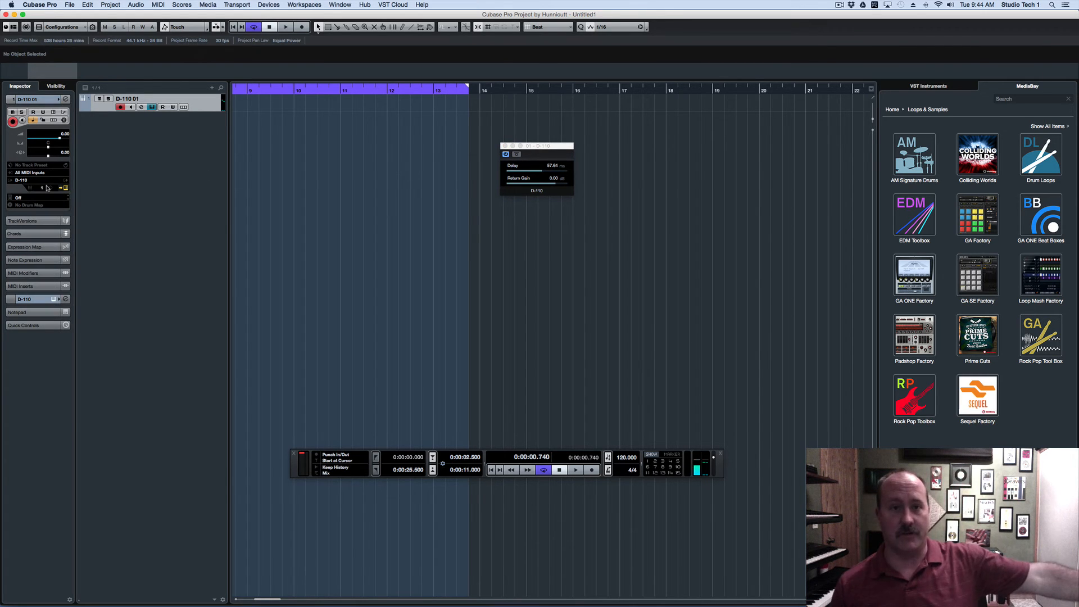
mouse_move(130, 238)
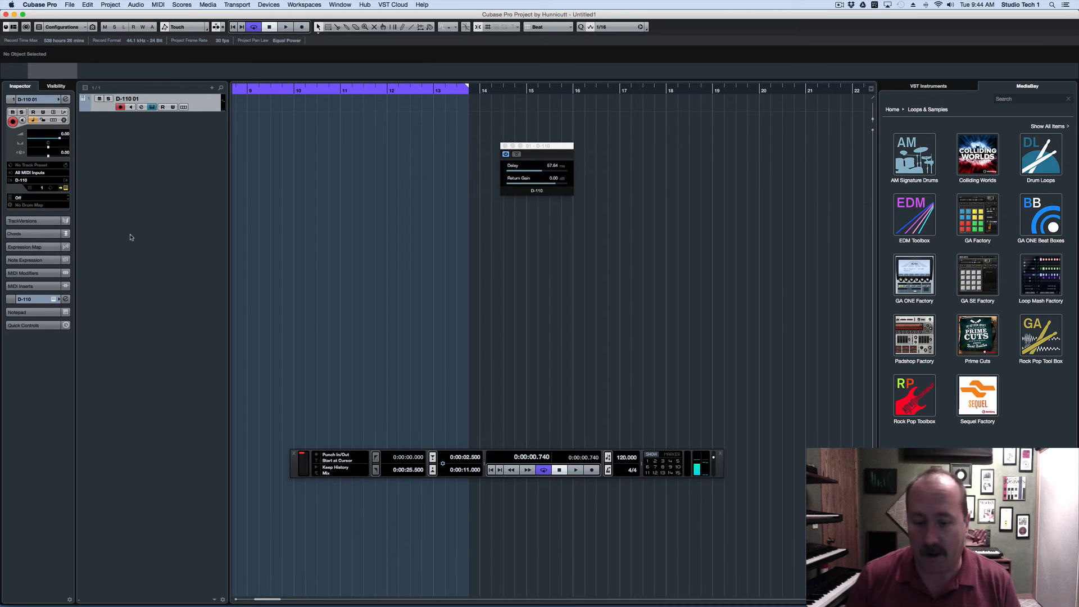